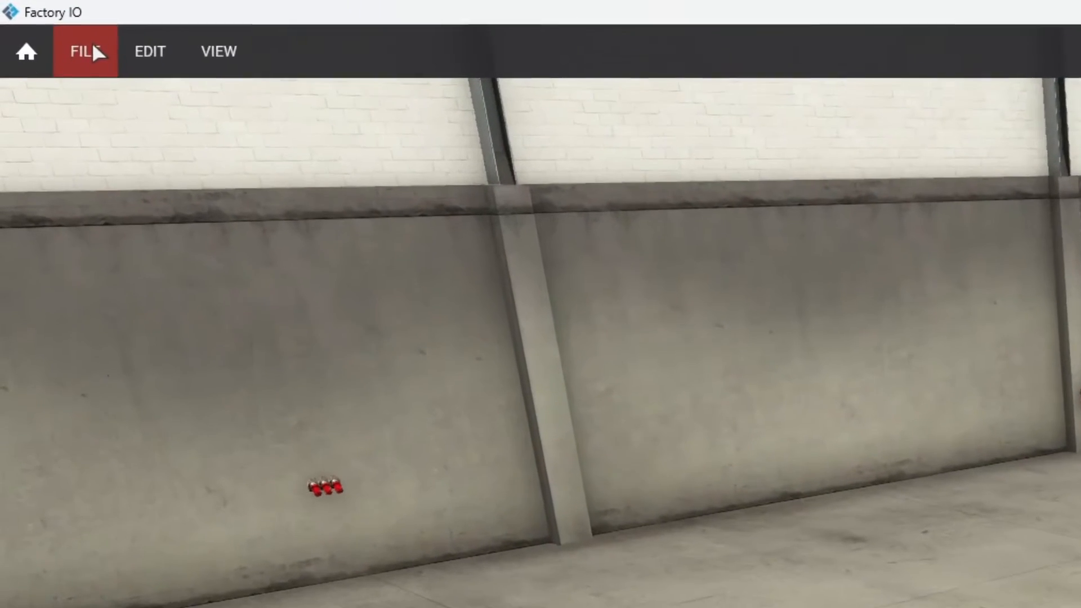
Show the Siemens S7-1200/1500 driver page with the scene's tag list via File > Drivers.
{"action": "left_click", "coordinate": [87, 52]}
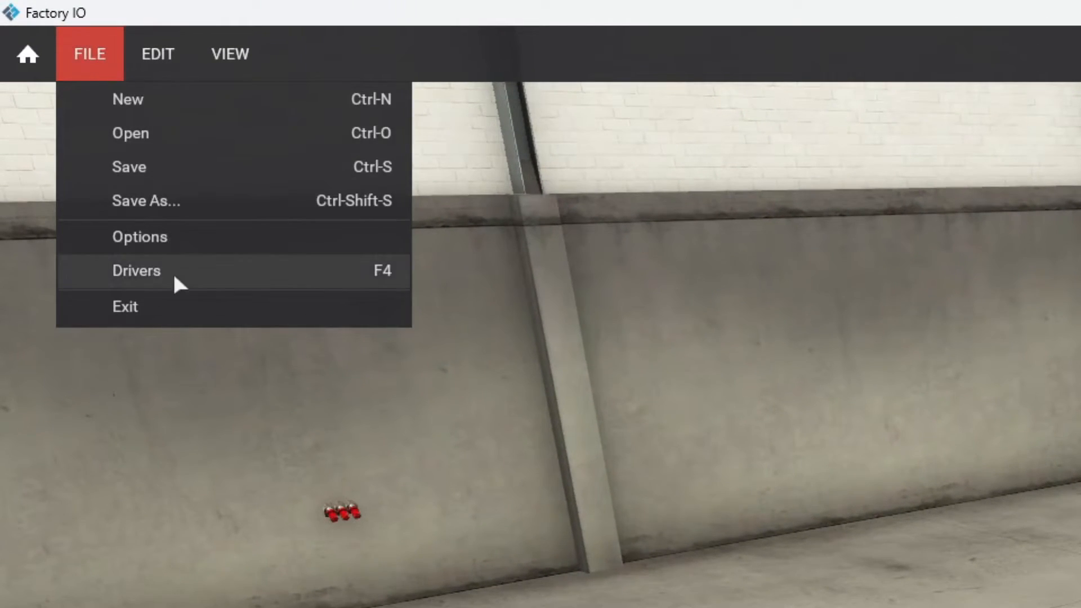
{"action": "left_click", "coordinate": [137, 271]}
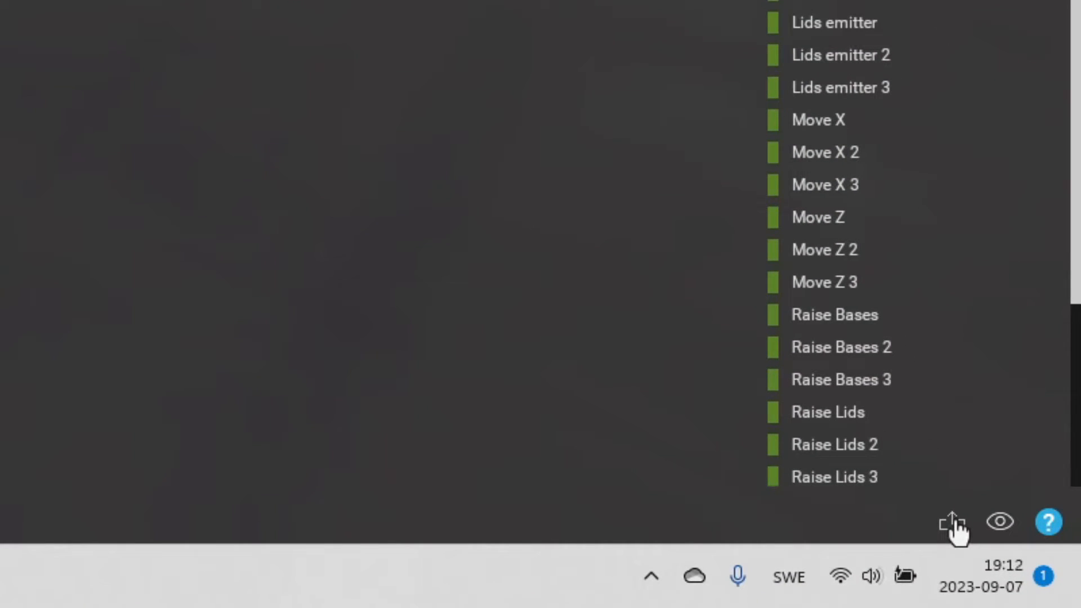
Export the tag list to an XML file and reveal its Factory IO documents folder.
{"action": "left_click", "coordinate": [953, 521]}
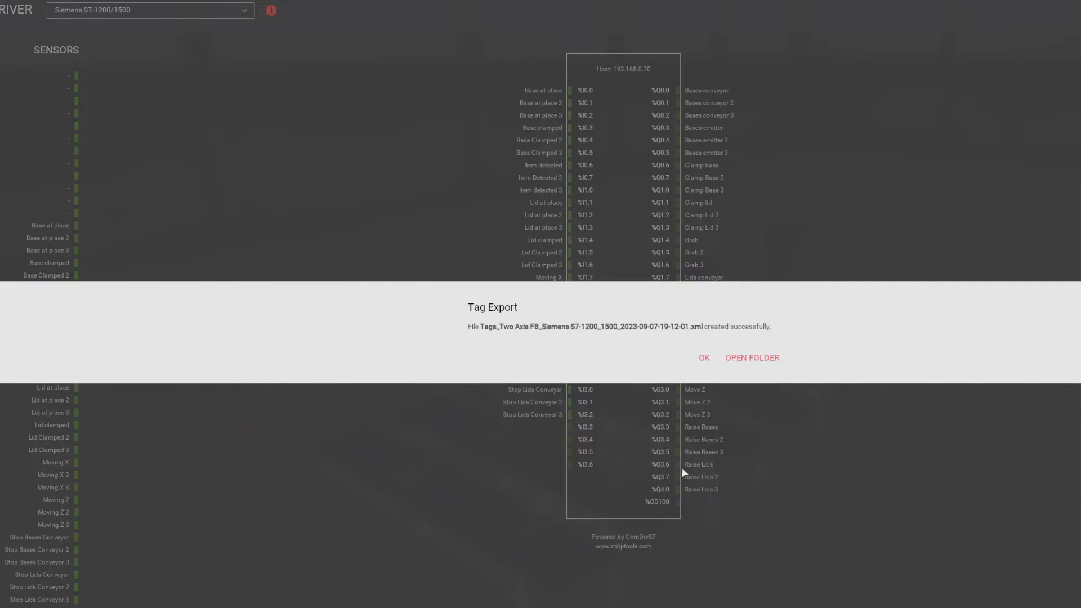
{"action": "mouse_move", "coordinate": [643, 343]}
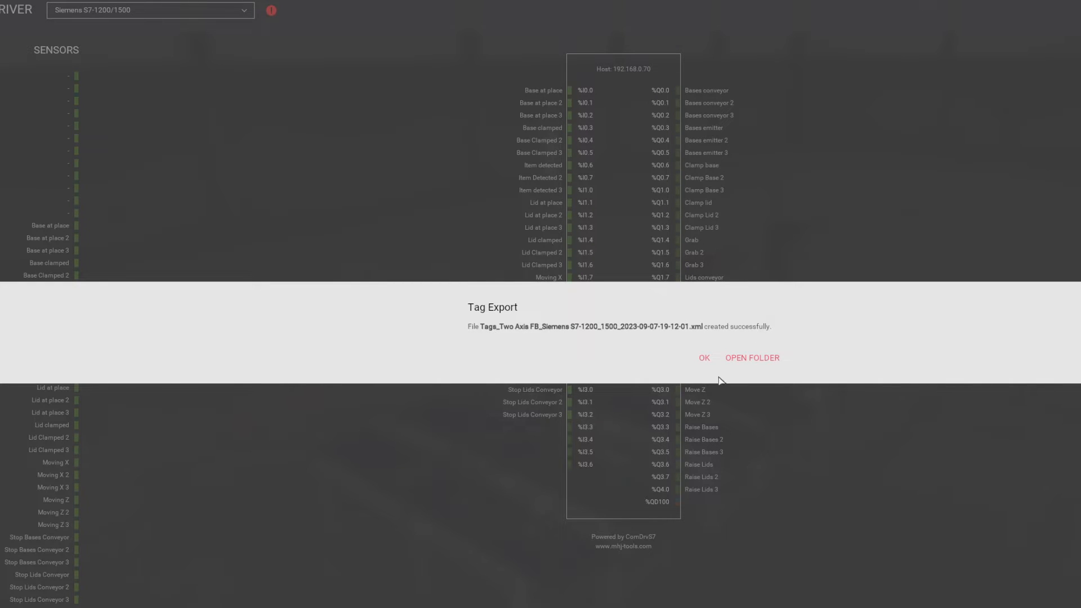
{"action": "left_click", "coordinate": [703, 357]}
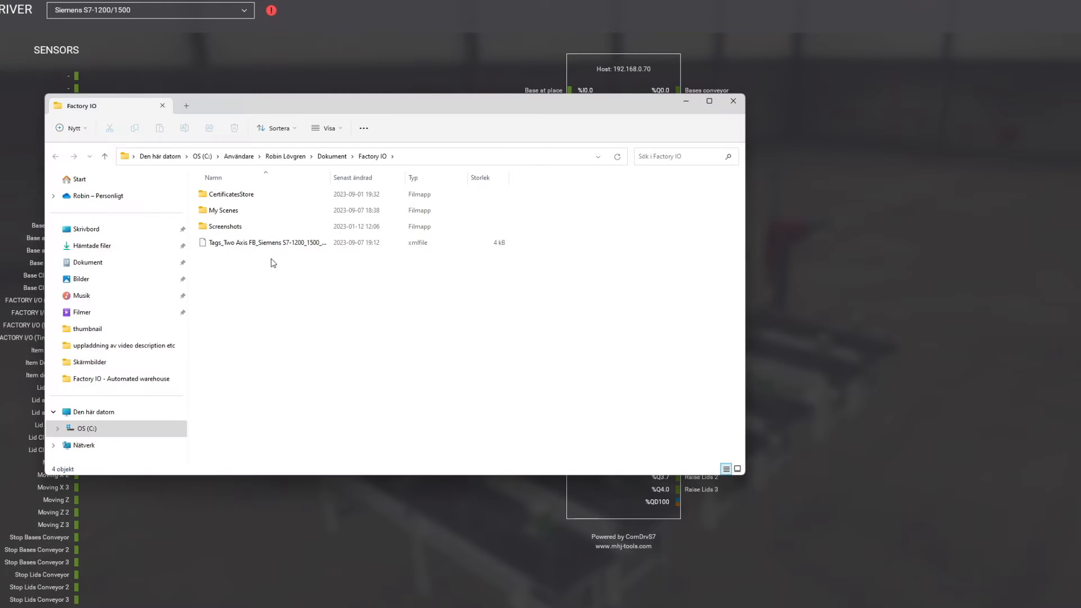
Select the exported Tags XML file in Documents\Factory IO.
{"action": "left_click", "coordinate": [266, 242]}
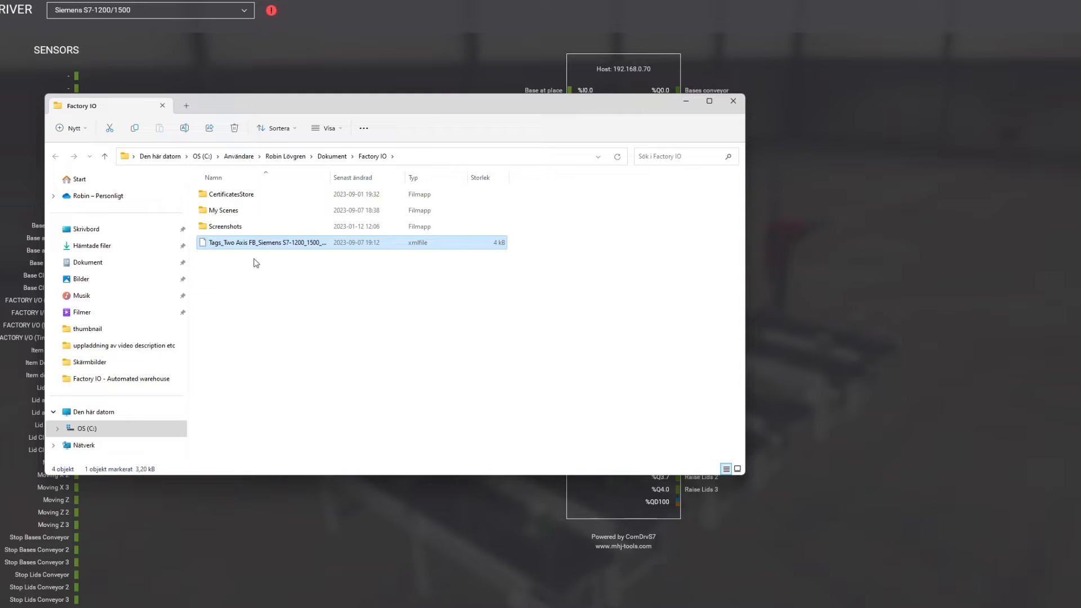
{"action": "mouse_move", "coordinate": [296, 276]}
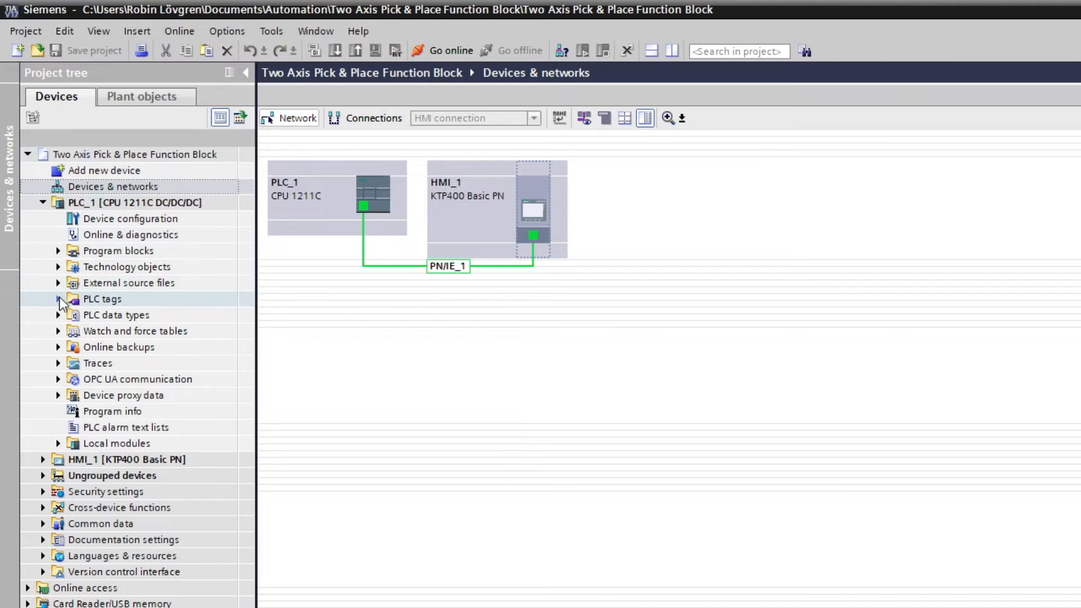
Show all PLC_1 tags and start the tag Import dialog from the editor toolbar.
{"action": "left_click", "coordinate": [57, 299]}
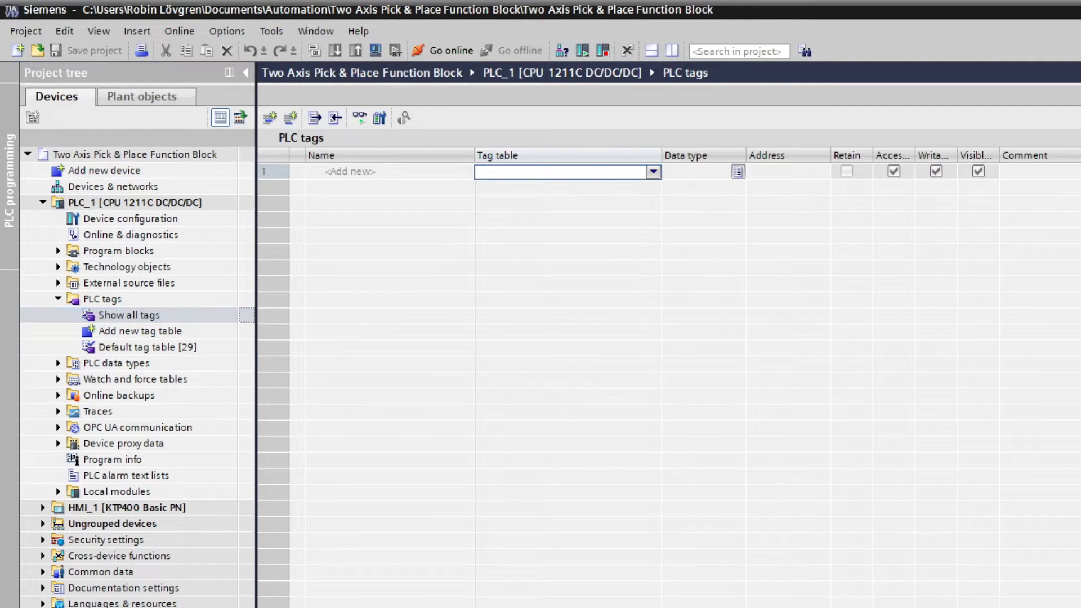
{"action": "mouse_move", "coordinate": [491, 269]}
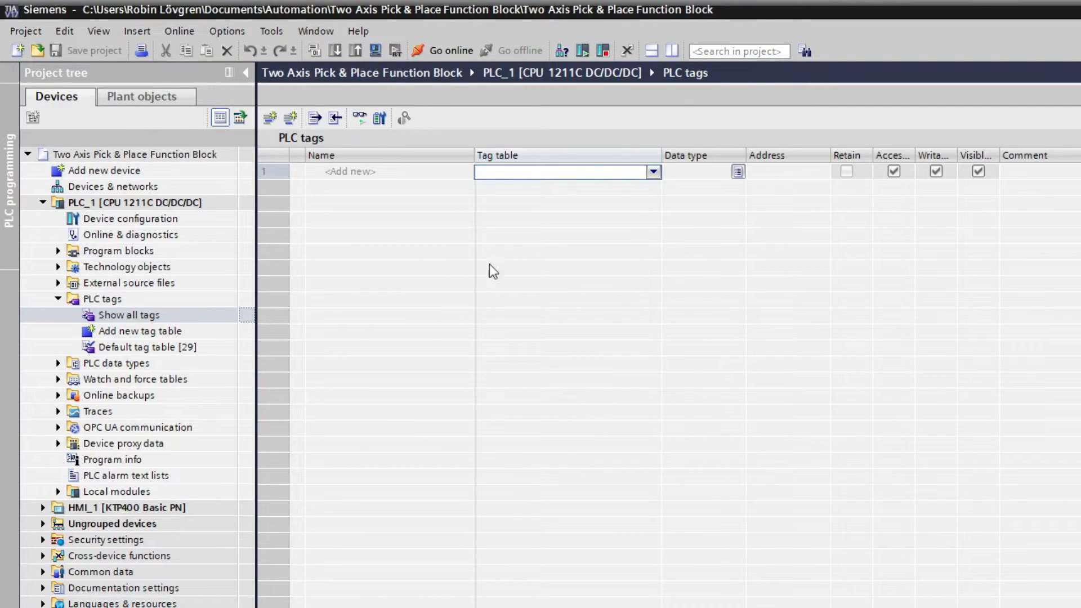
{"action": "mouse_move", "coordinate": [397, 205]}
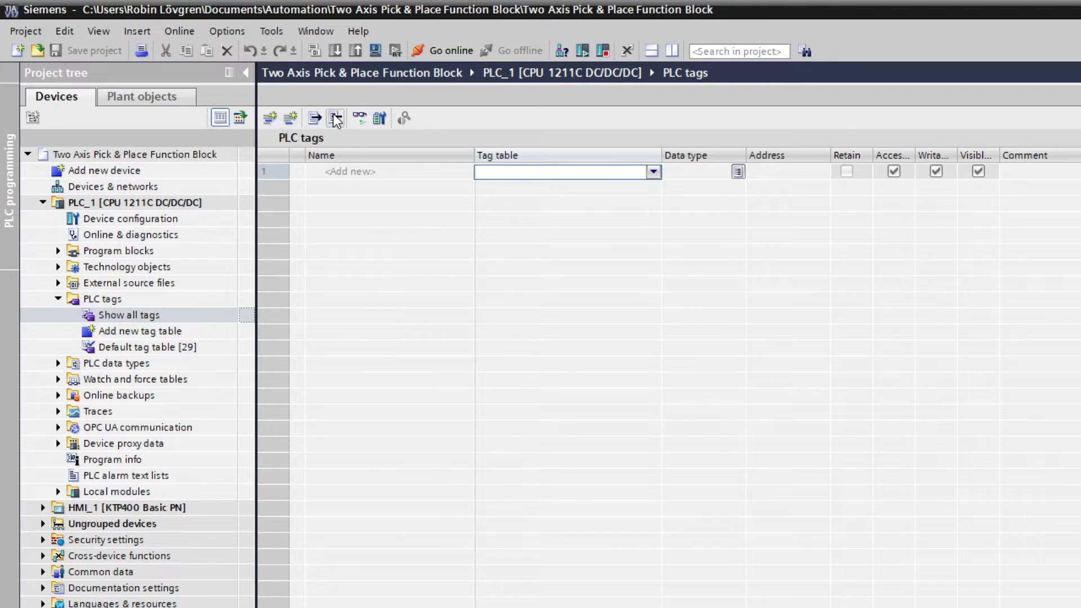
{"action": "mouse_move", "coordinate": [336, 119]}
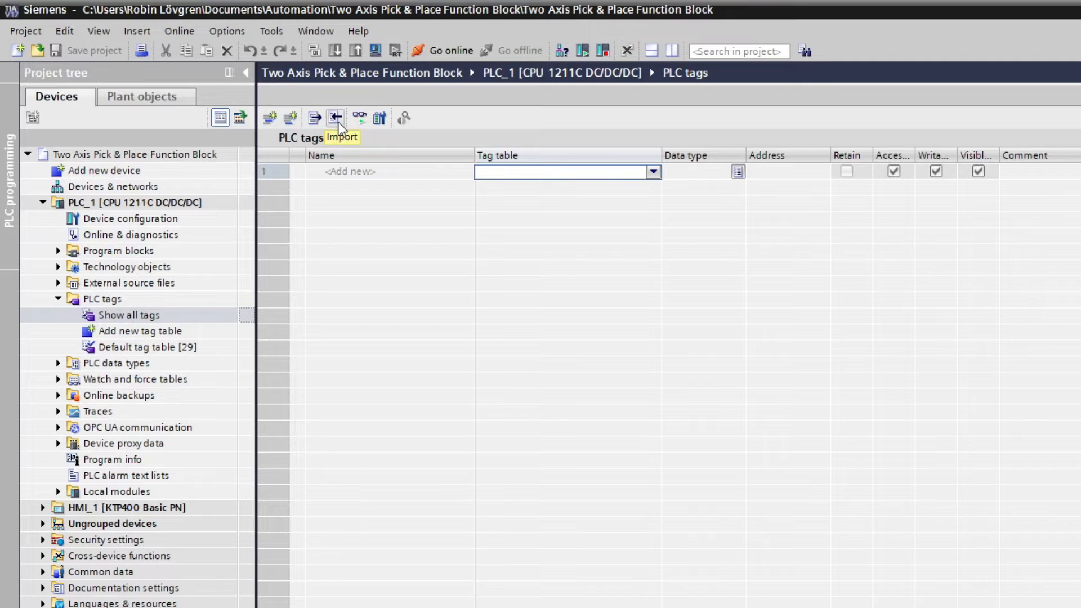
{"action": "left_click", "coordinate": [336, 117]}
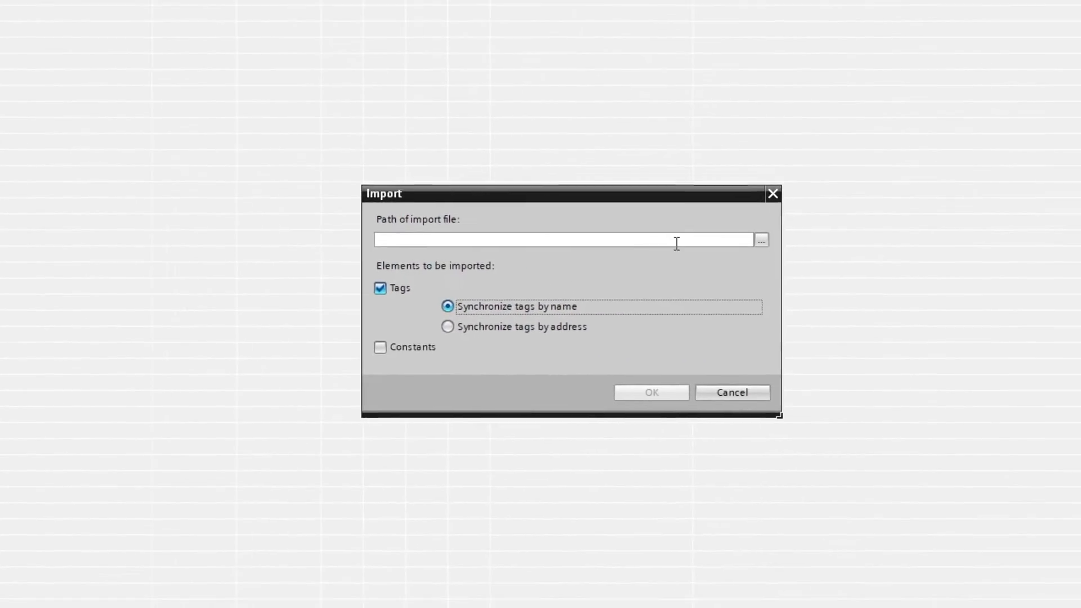
Browse to the Tags_Two Axis FB XML file in Documents\Factory IO as the import file.
{"action": "left_click", "coordinate": [761, 240]}
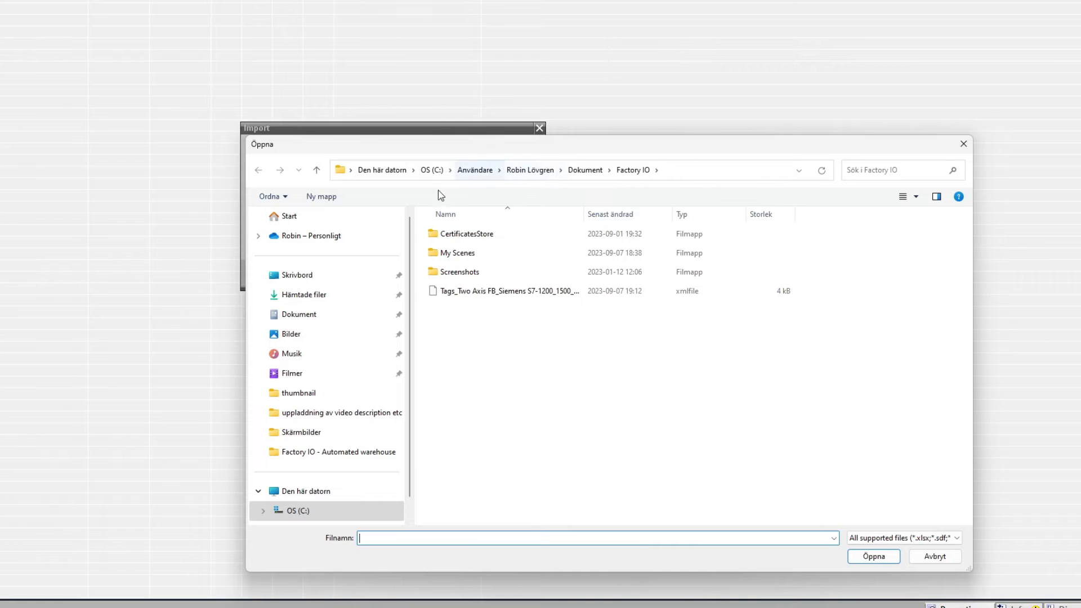
{"action": "left_click", "coordinate": [508, 291]}
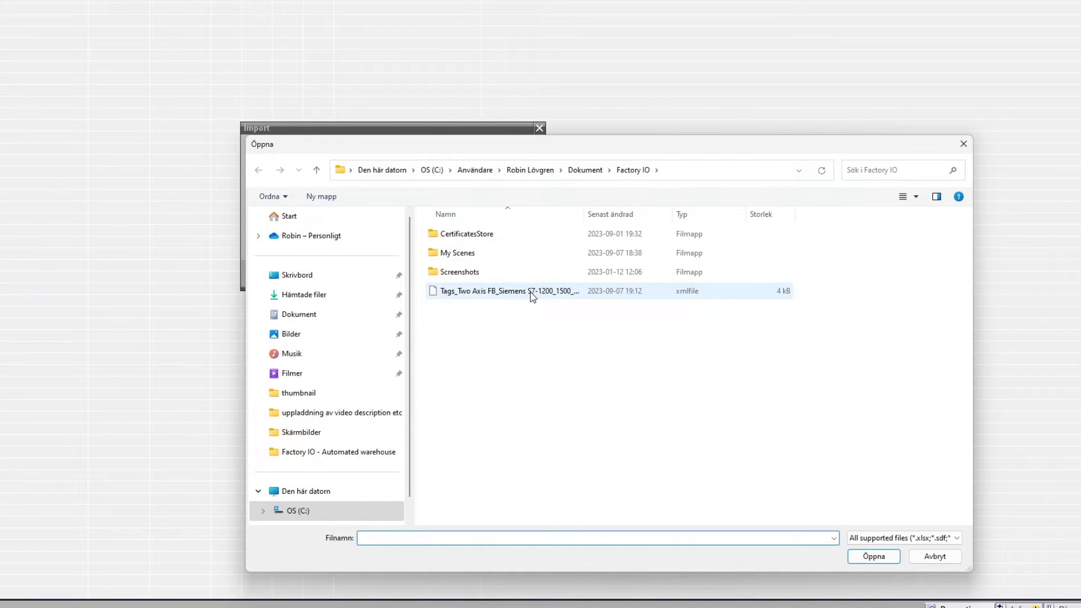
{"action": "left_click", "coordinate": [507, 291]}
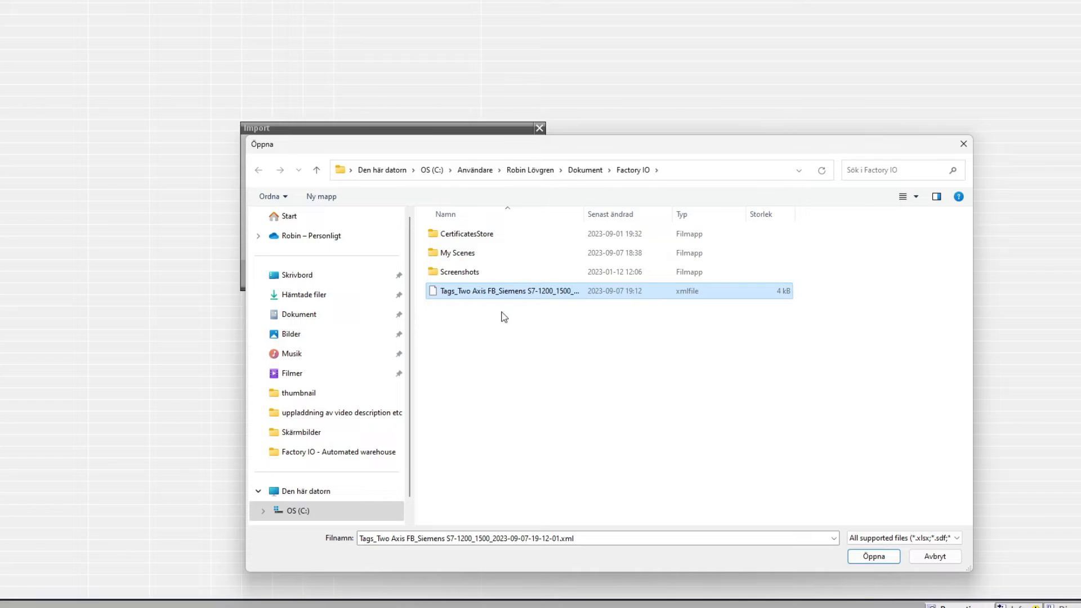
{"action": "mouse_move", "coordinate": [338, 173]}
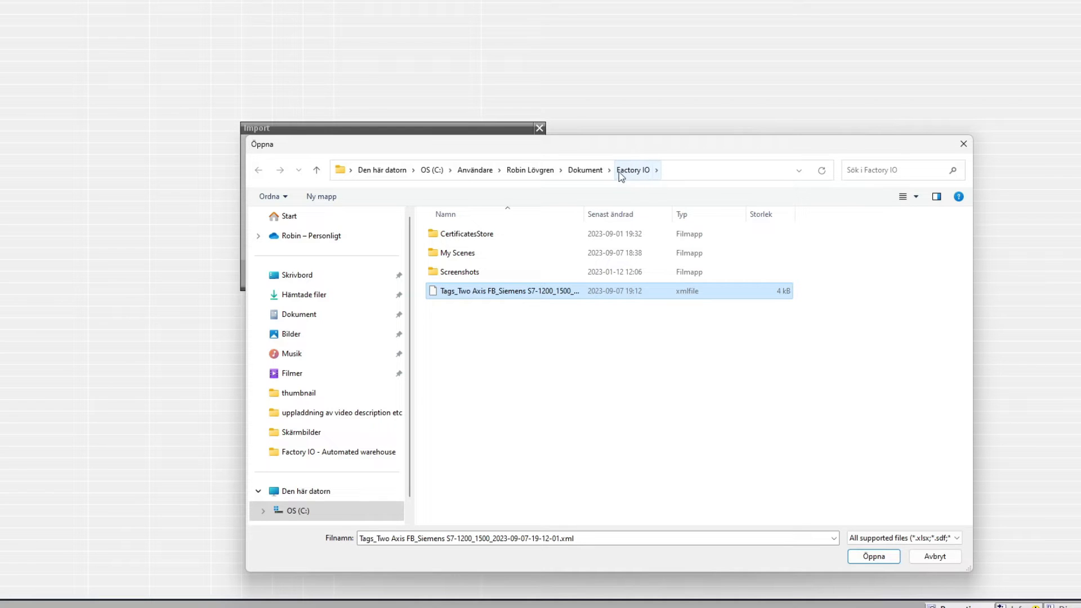
{"action": "mouse_move", "coordinate": [874, 557]}
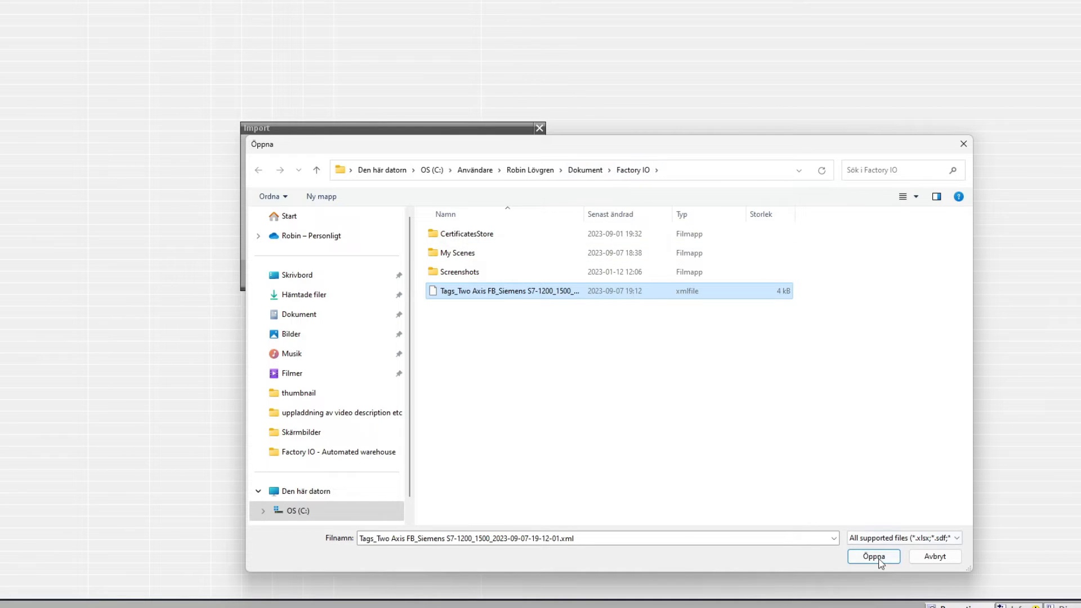
{"action": "left_click", "coordinate": [874, 556]}
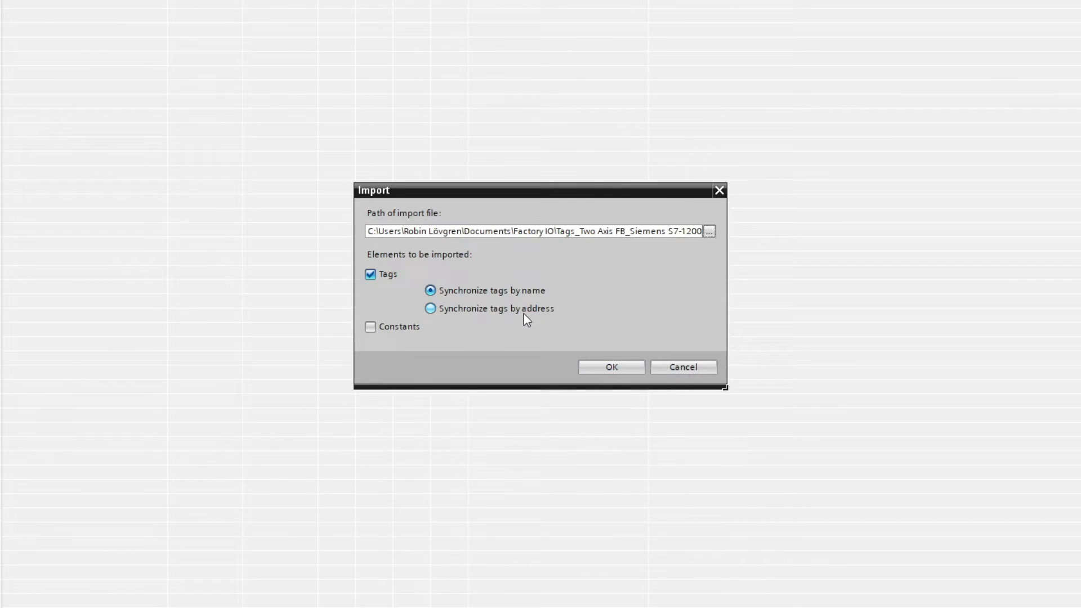
{"action": "mouse_move", "coordinate": [557, 300]}
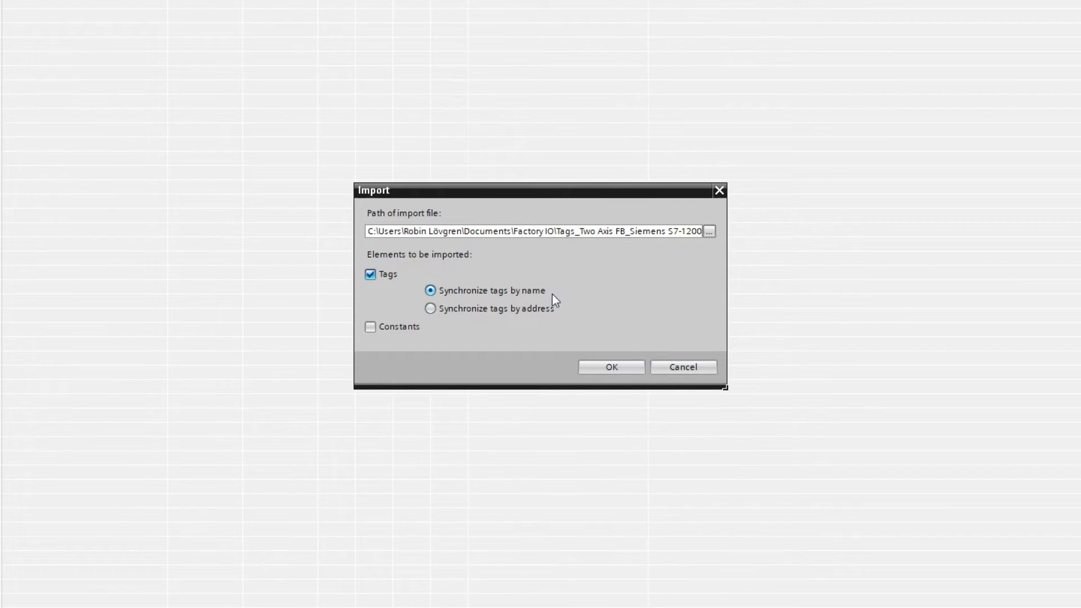
{"action": "mouse_move", "coordinate": [516, 302]}
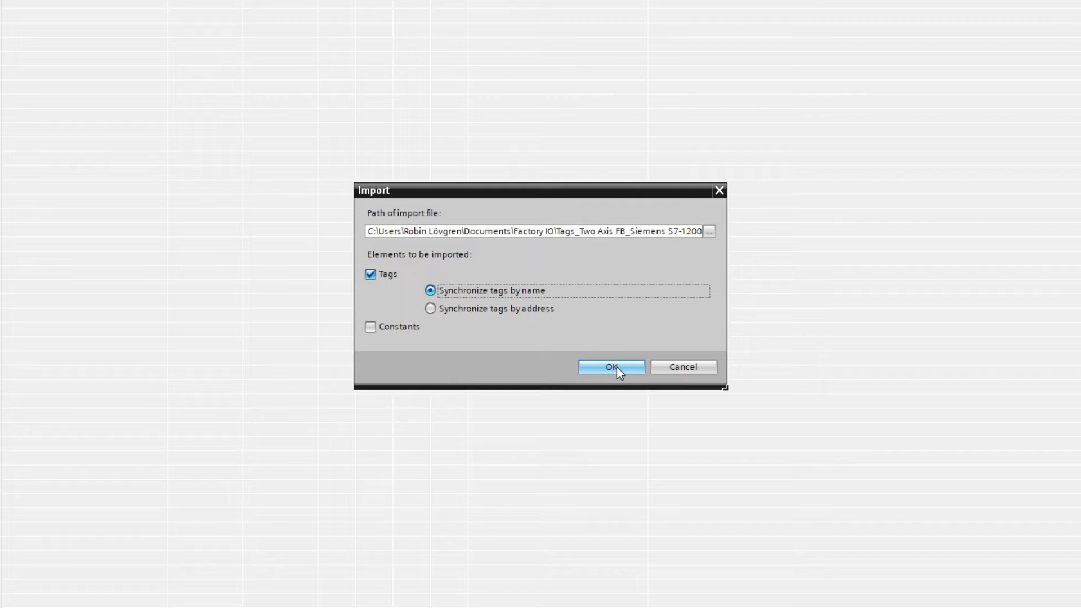
Run the import with Tags checked and Synchronize tags by name.
{"action": "left_click", "coordinate": [611, 367]}
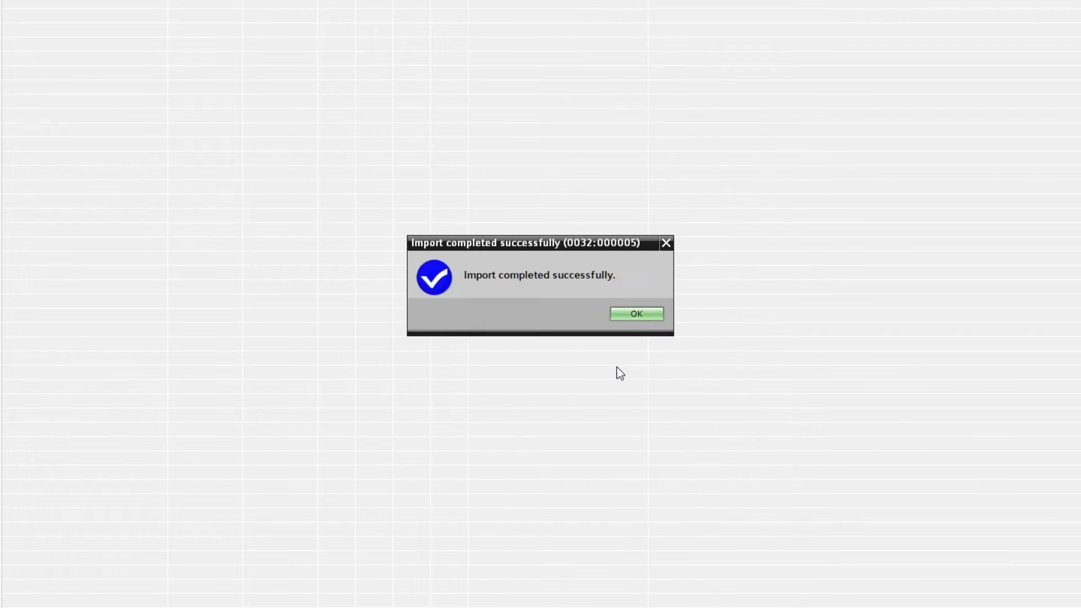
Dismiss the success message and review the 60 Bool tags in Tag table from XML_1.
{"action": "left_click", "coordinate": [635, 314]}
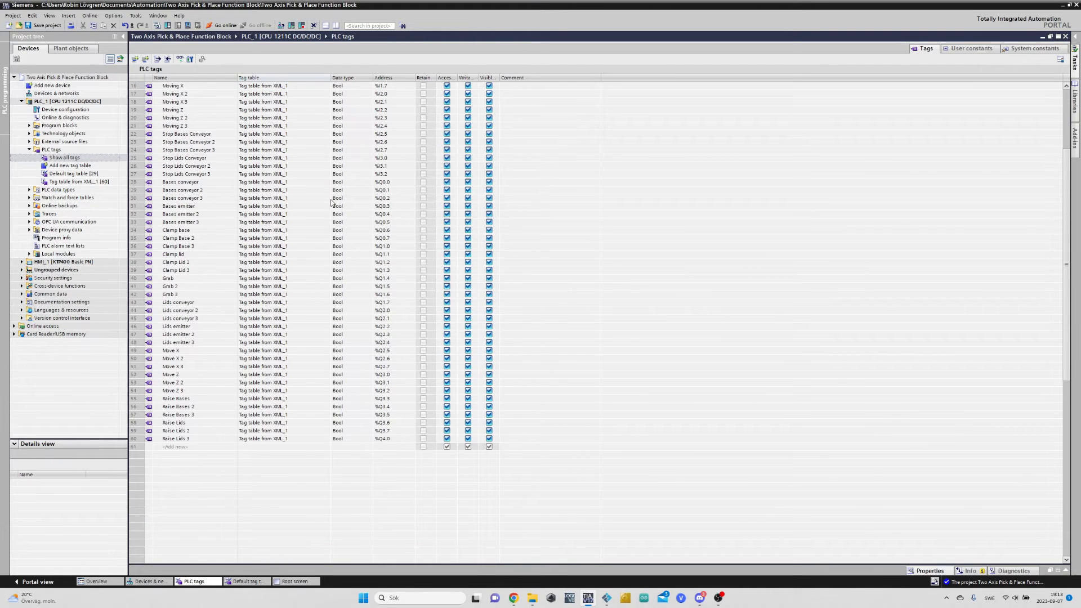
{"action": "scroll", "scroll_direction": "up", "scroll_amount": 3}
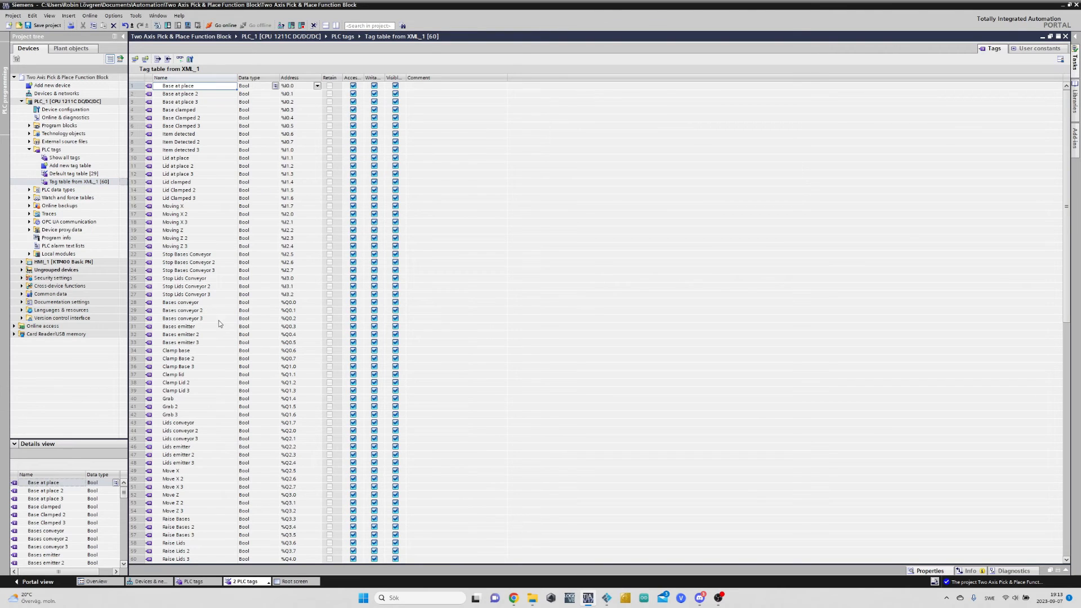
{"action": "scroll", "scroll_direction": "down", "scroll_amount": 3}
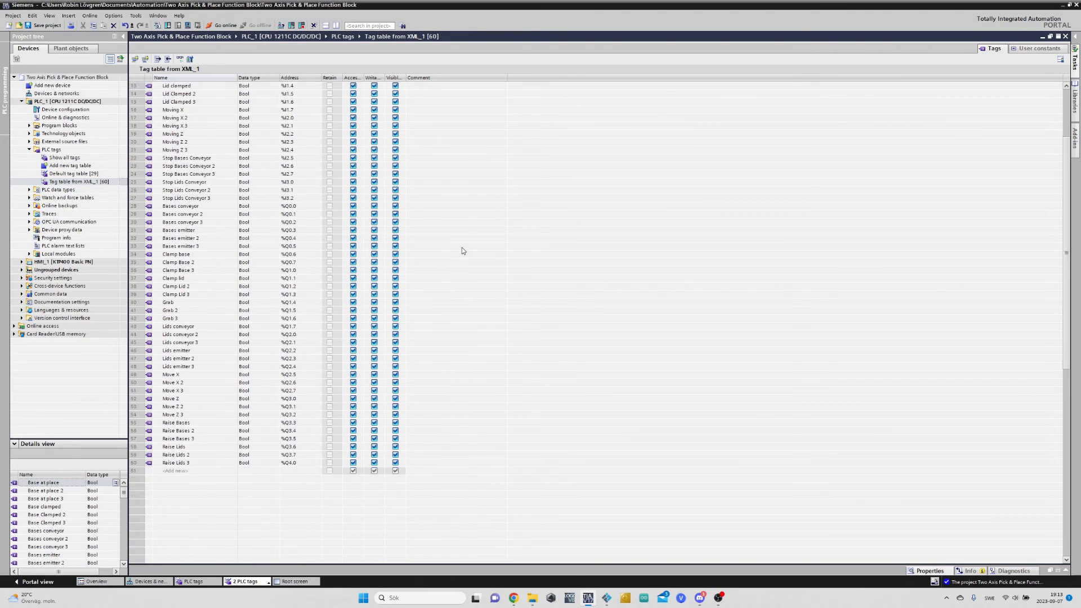
{"action": "scroll", "scroll_direction": "up", "scroll_amount": 3}
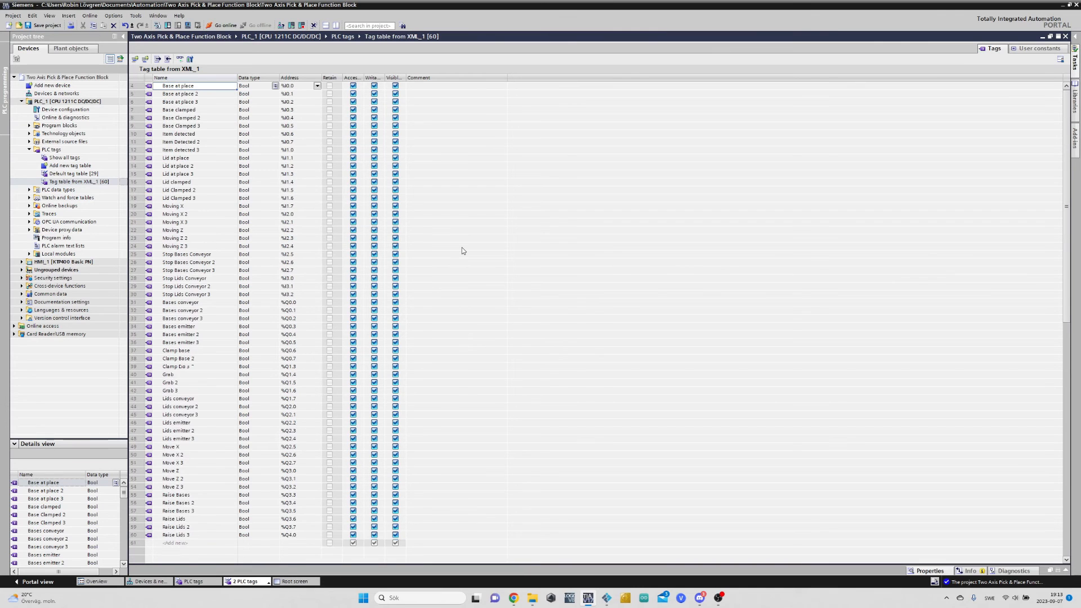